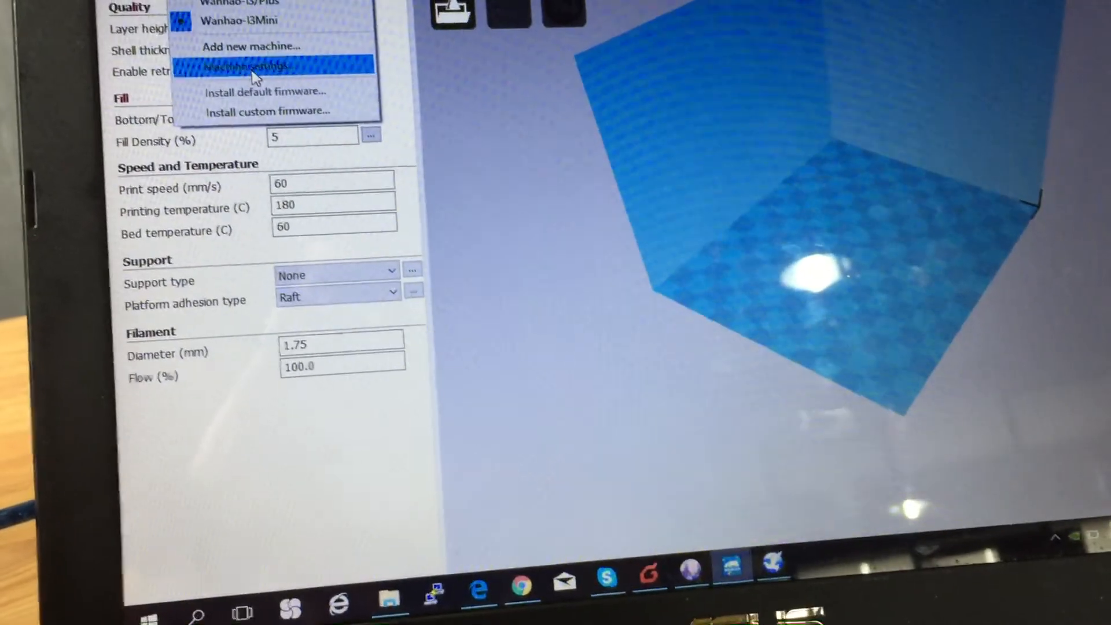
- Confirm the machine settings keep the baud rate at 250000
click(248, 66)
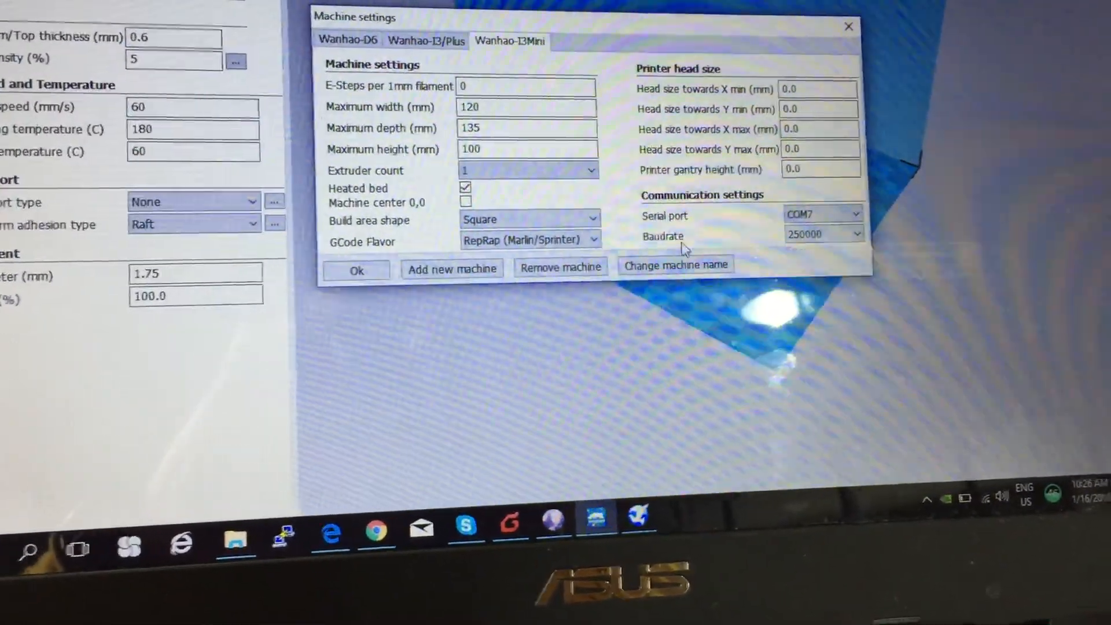
click(821, 233)
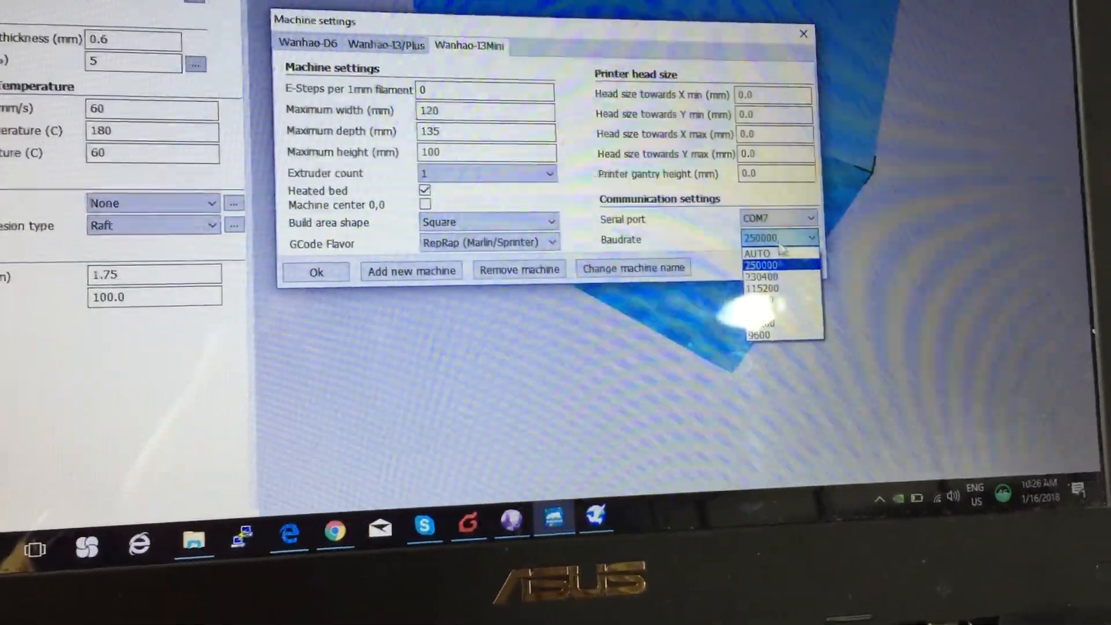
click(764, 264)
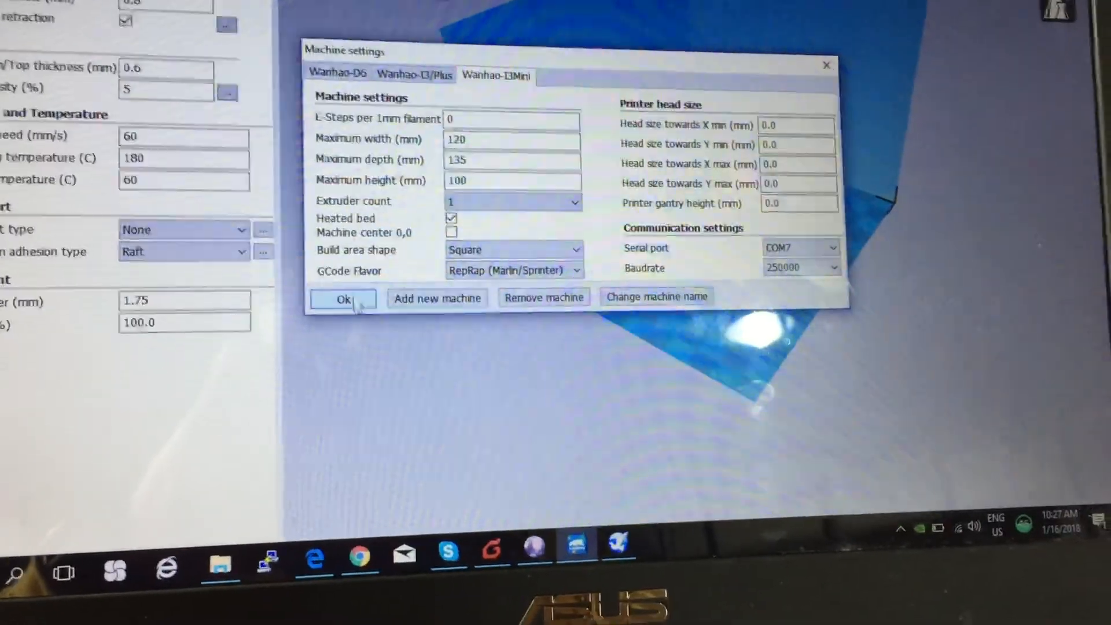
click(344, 297)
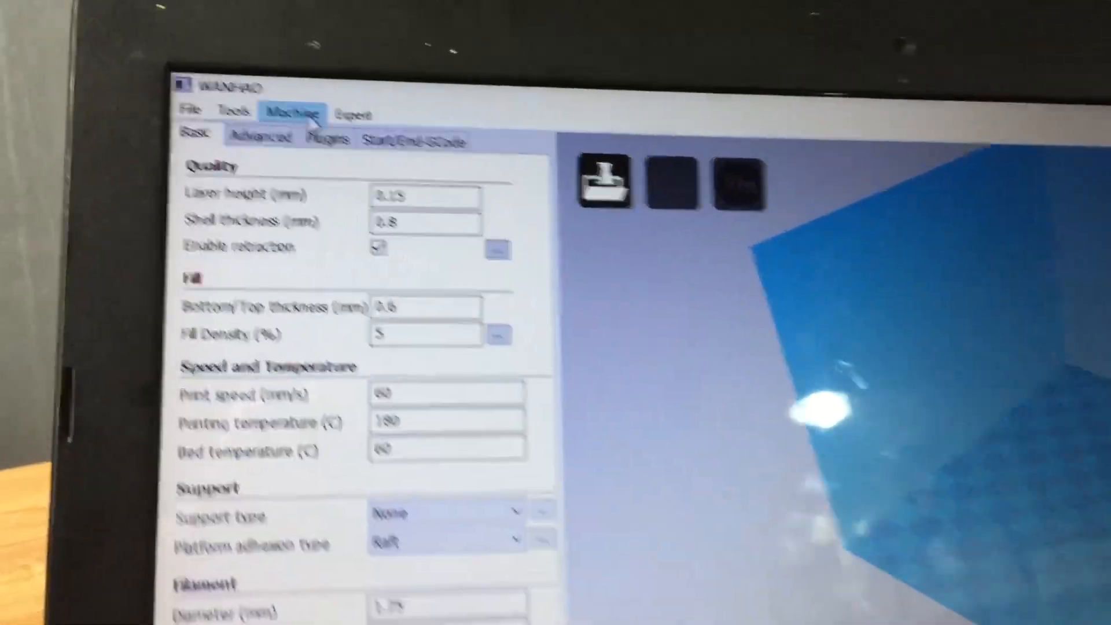
- Install custom firmware i3mini-wanhao-v1.3.hex from the i3 mini folder on drive E:, starting the upload
click(293, 113)
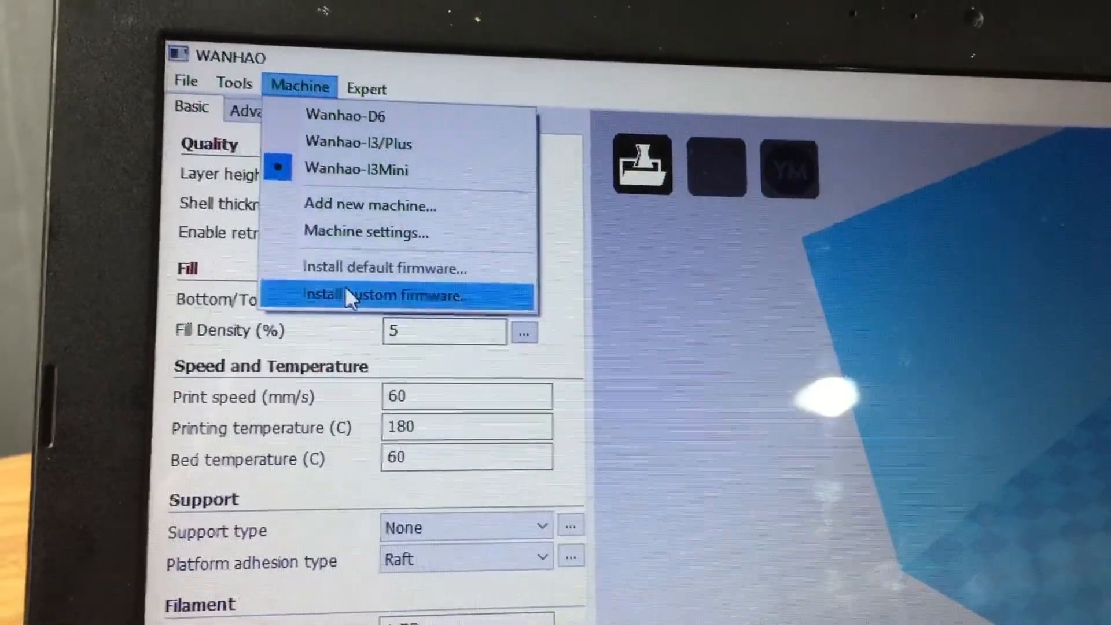
click(390, 296)
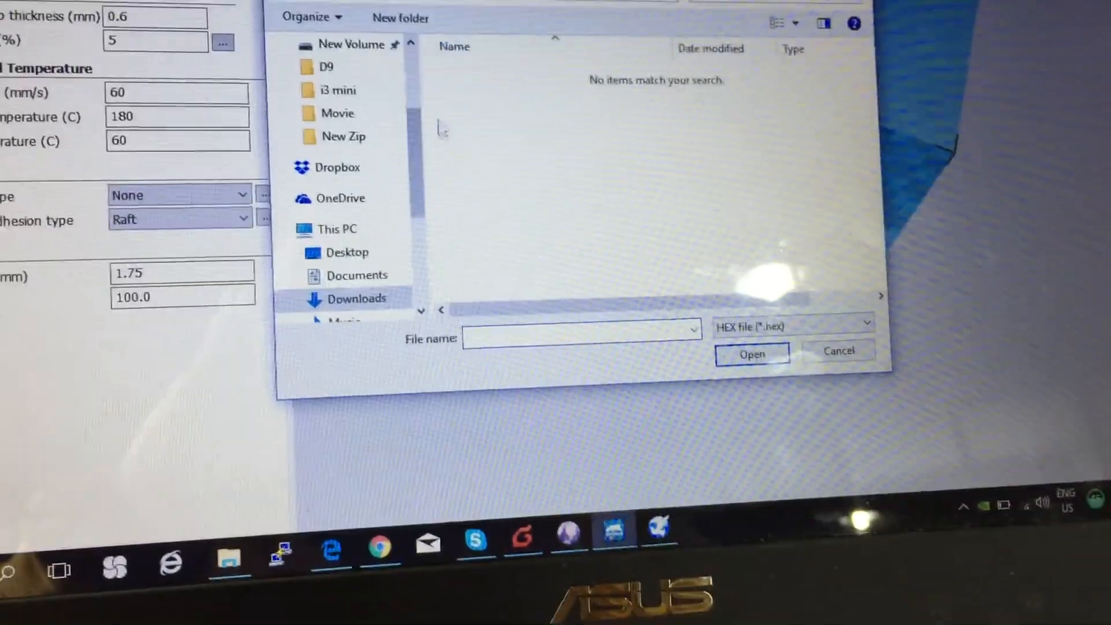
click(338, 228)
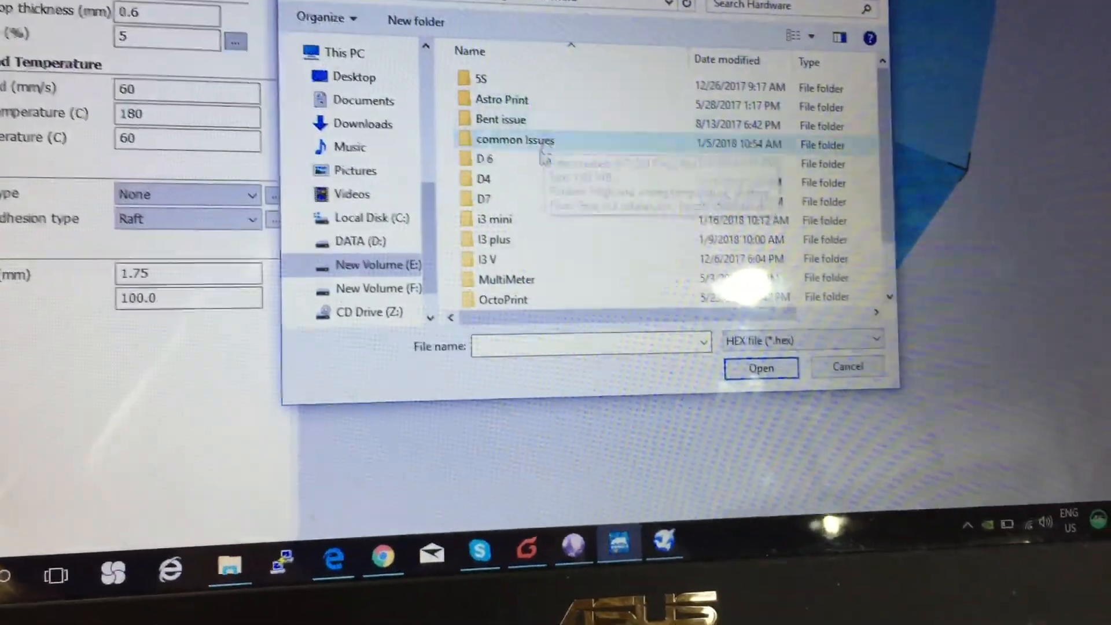
double_click(494, 218)
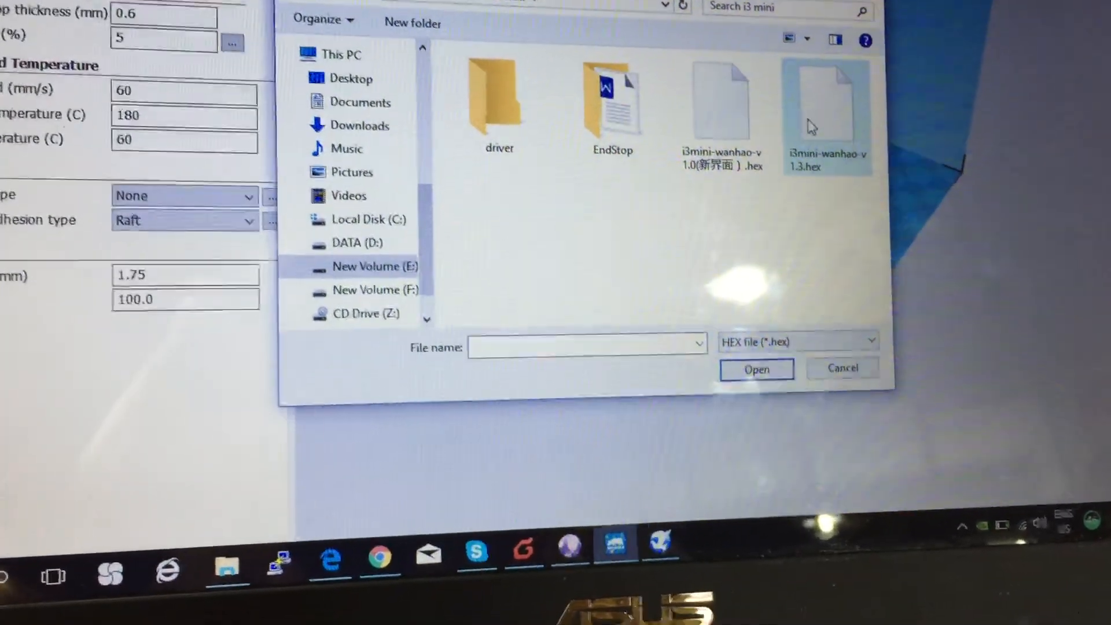
click(826, 106)
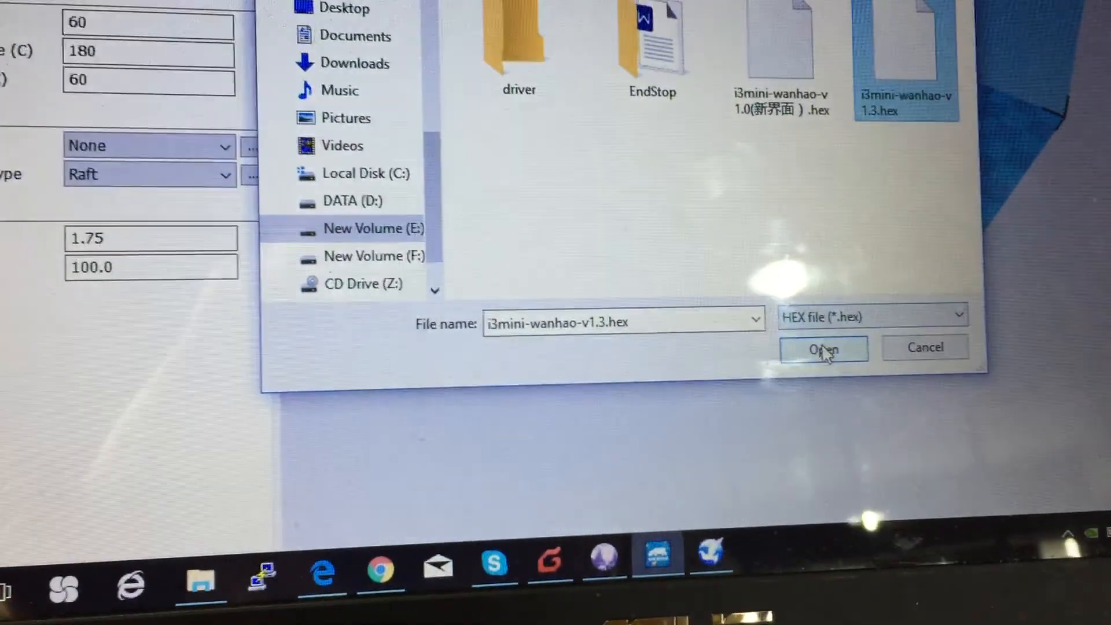
click(823, 348)
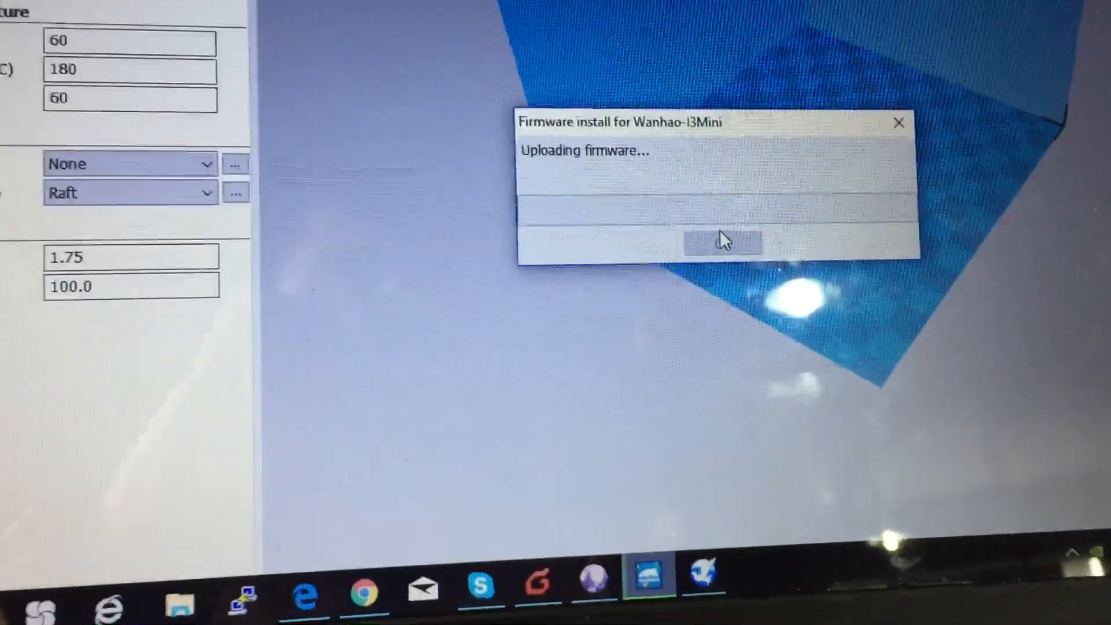